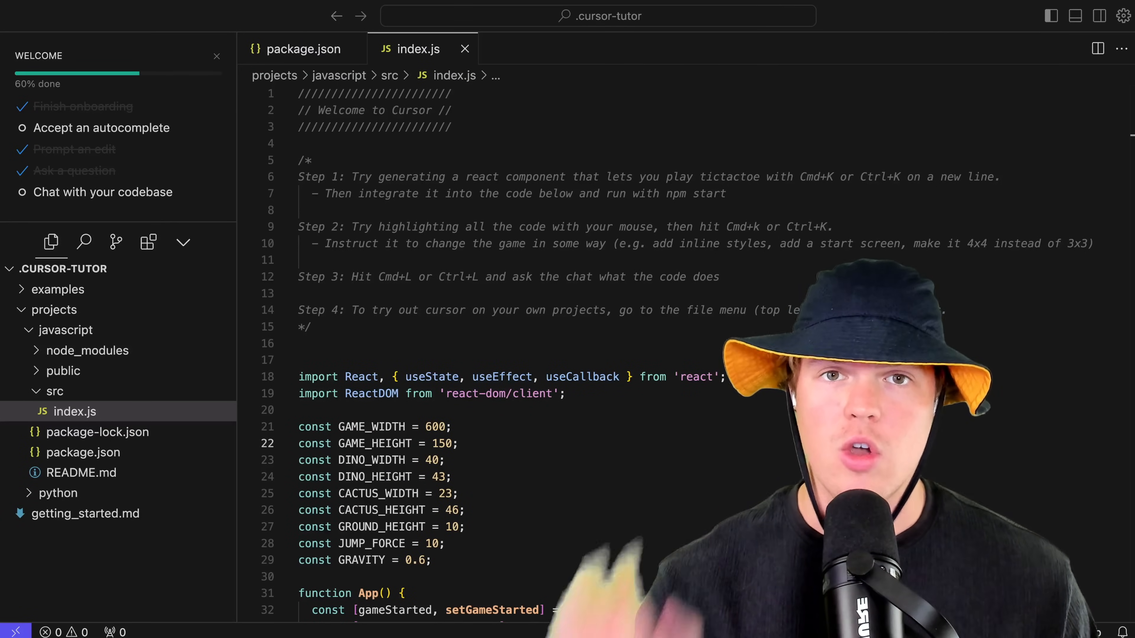
Scroll through the Dino Runner game code in index.js before viewing the running game.
scroll(down, 3)
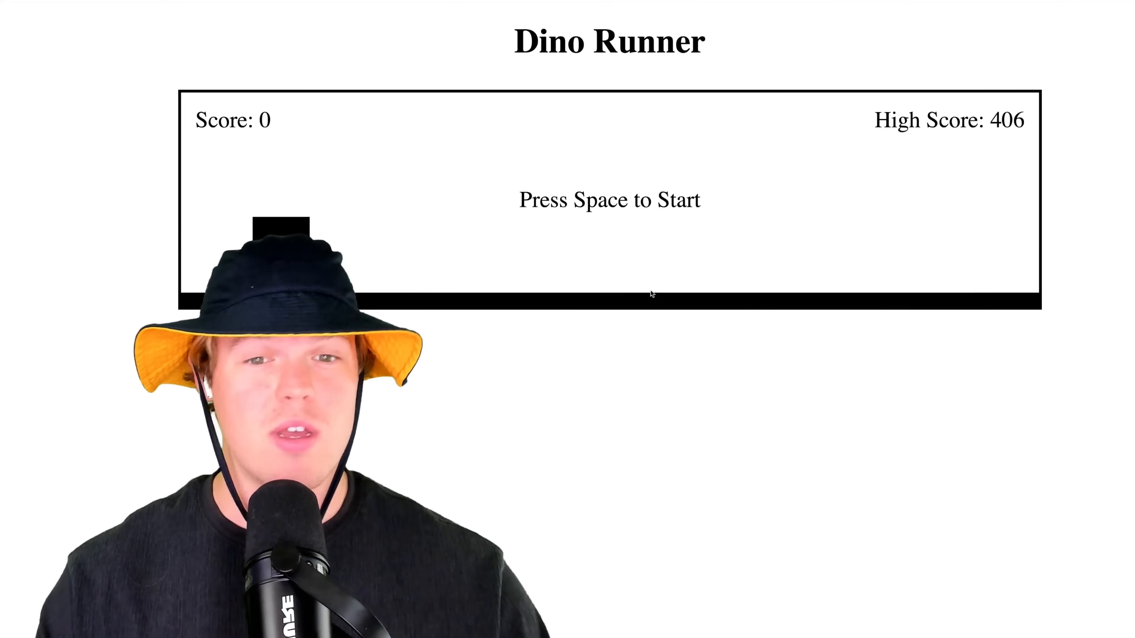
Switch from the Dino Runner game tab to the cursor.com homepage in Chrome.
key(space)
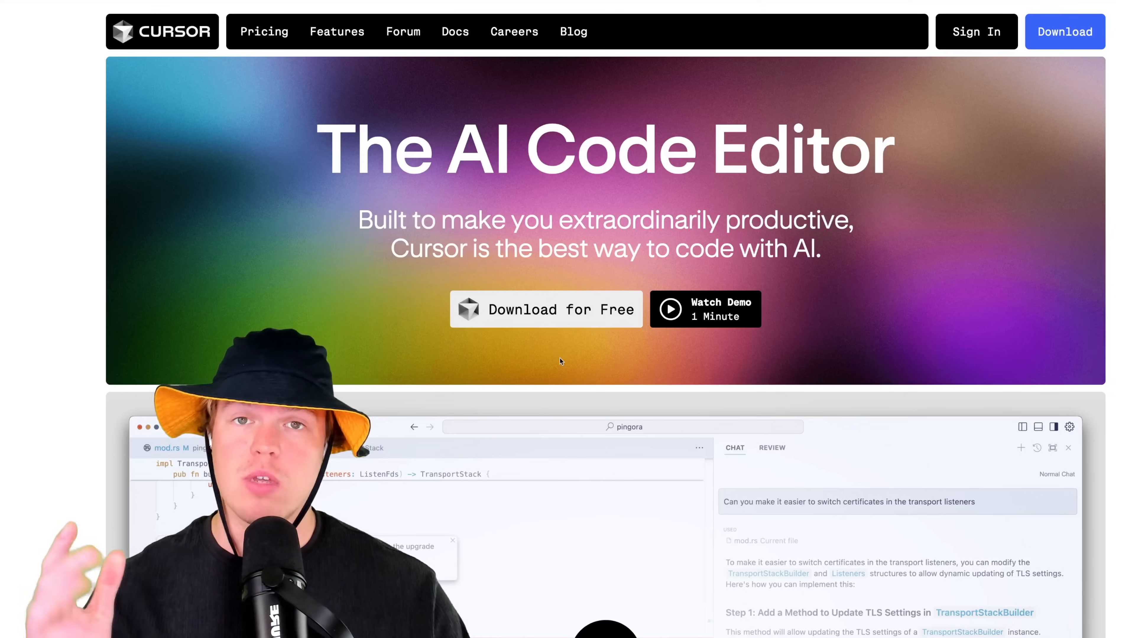
View the Pricing page and scroll through the Hobby, Pro and Business plans.
click(264, 31)
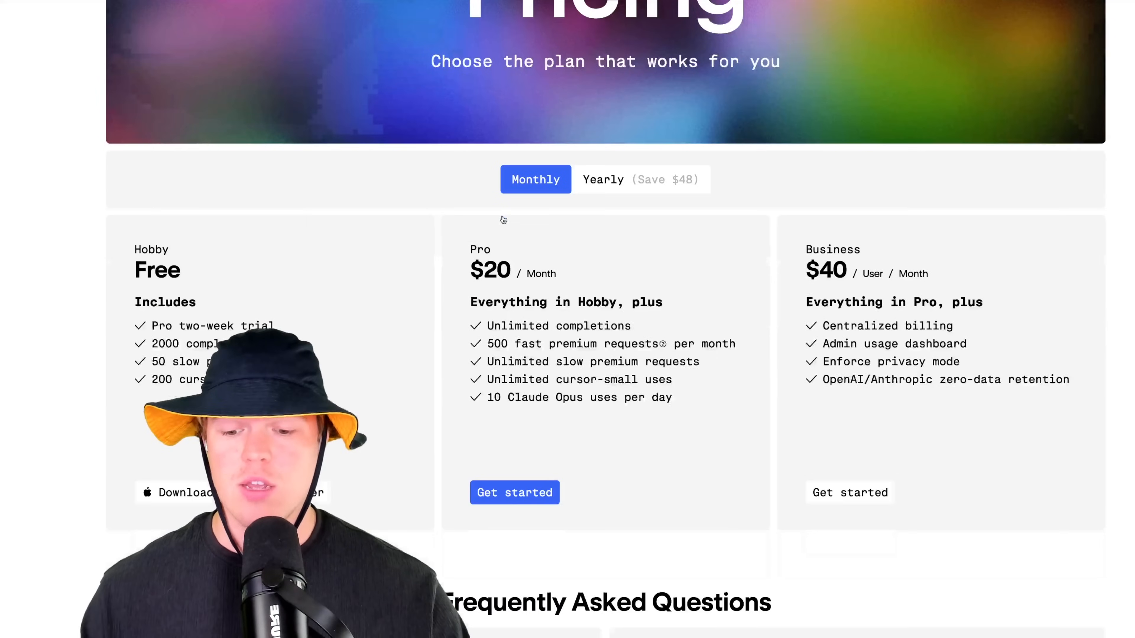
scroll(down, 3)
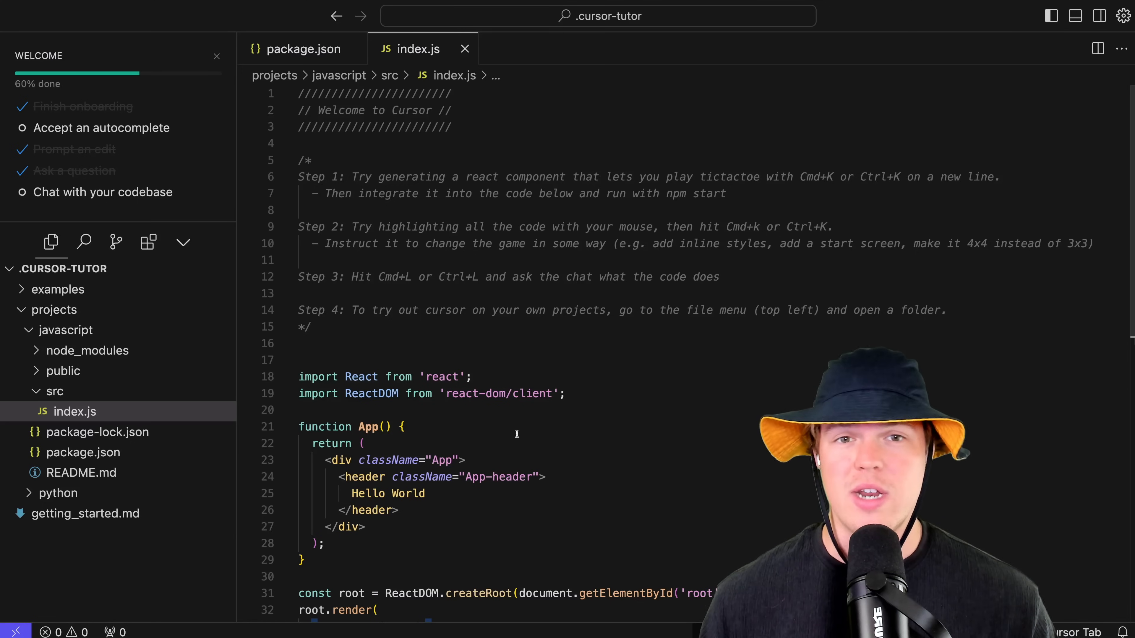
Scroll through the Hello World component in index.js and place the cursor inside the App function.
click(312, 161)
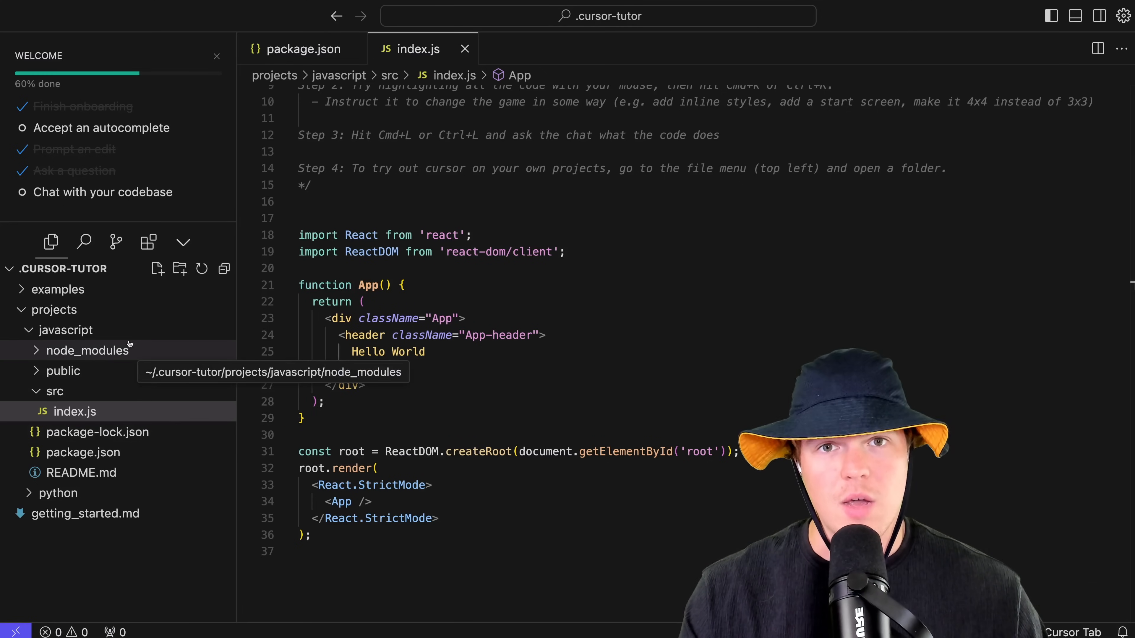
mouse_move(66, 330)
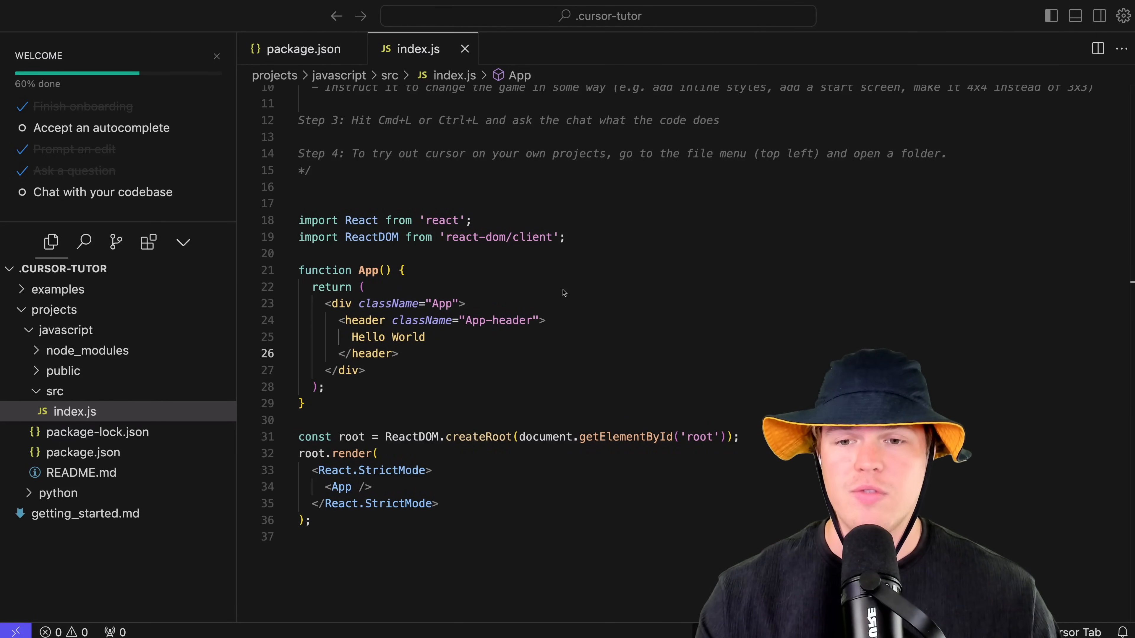
scroll(down, 3)
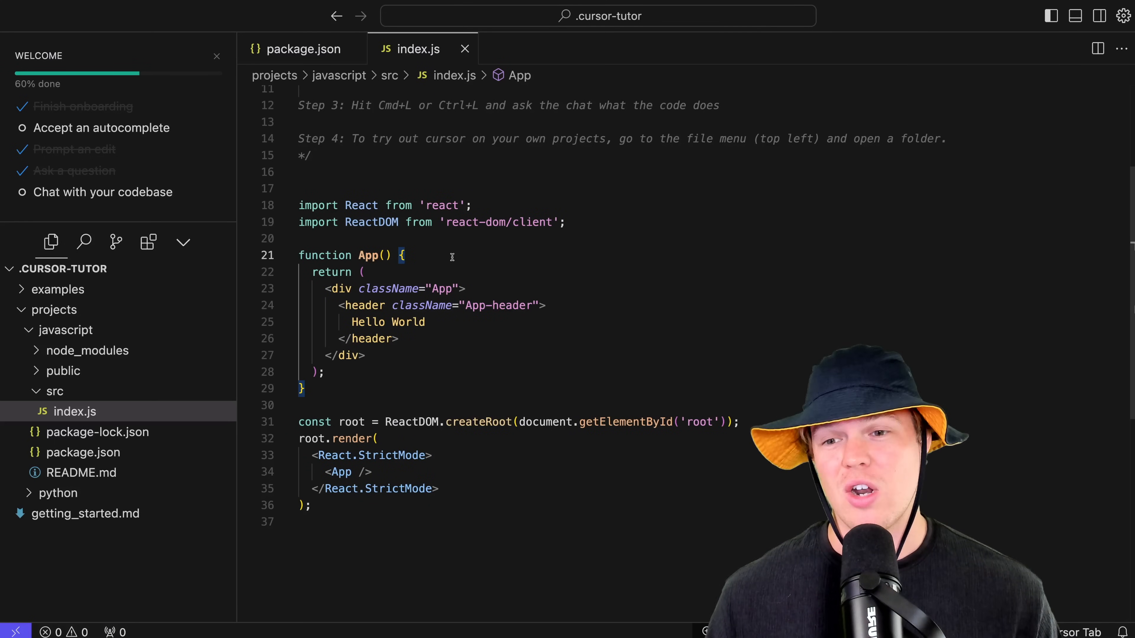
click(97, 432)
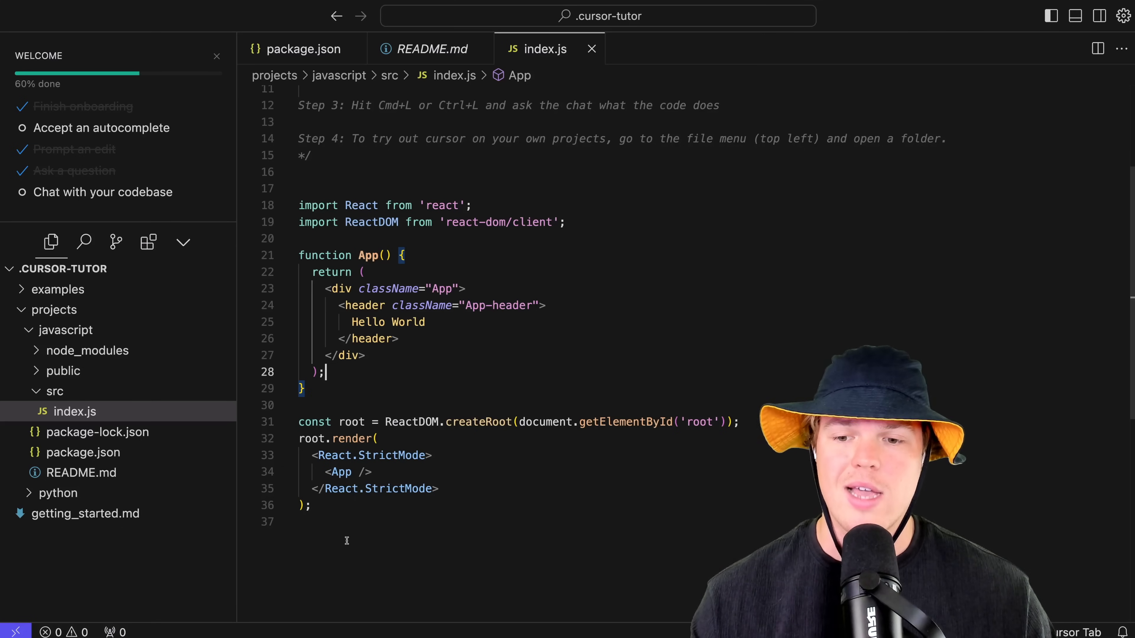
Select all of index.js and ask the chat what wrapping App in React.StrictMode means.
key(ctrl+a)
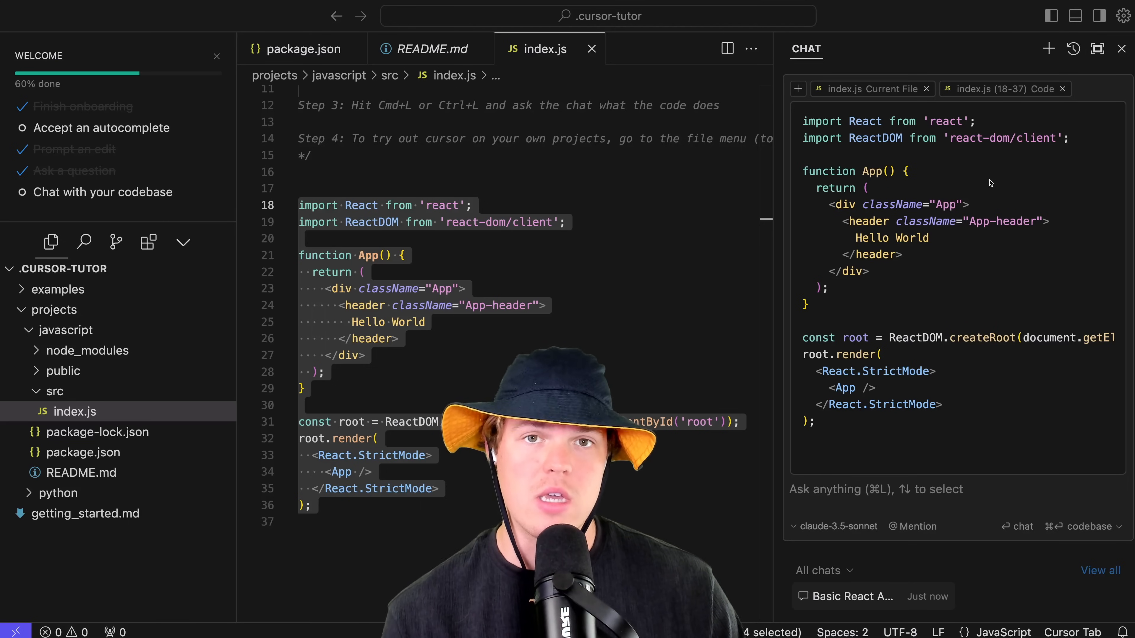
click(868, 490)
text(What does)
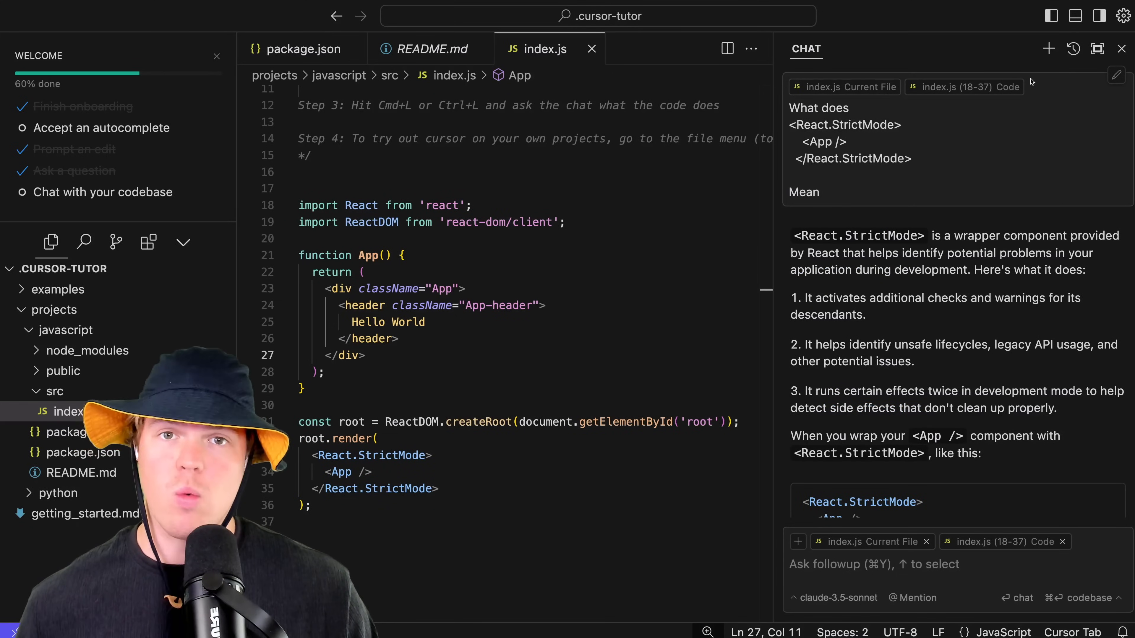
mouse_move(1047, 48)
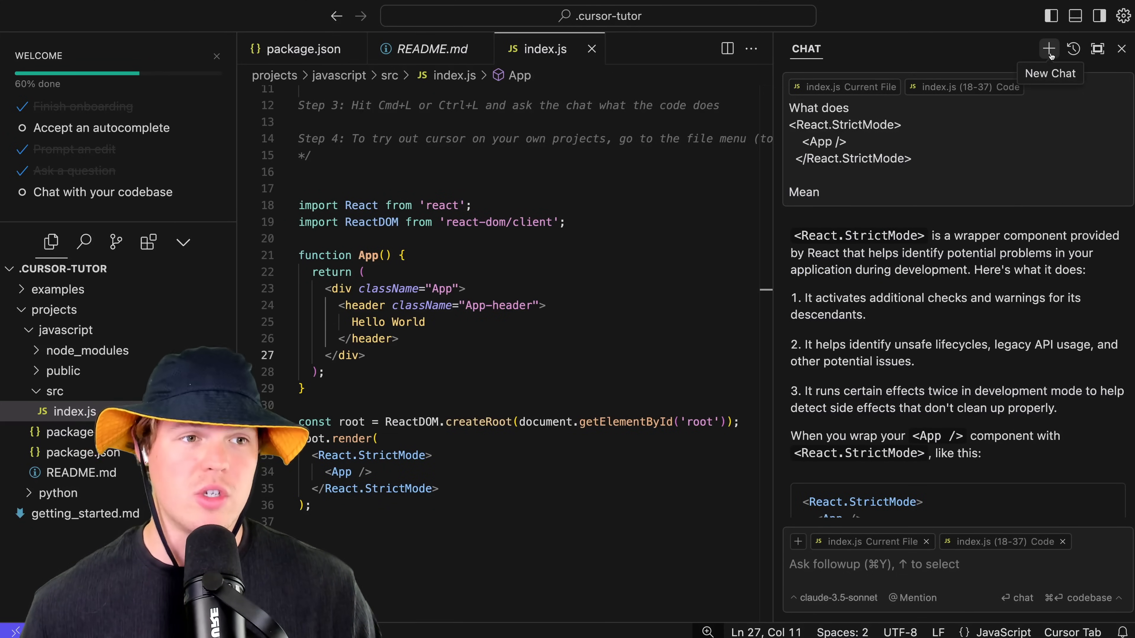
Start a new chat and attach README.md as context.
click(1047, 49)
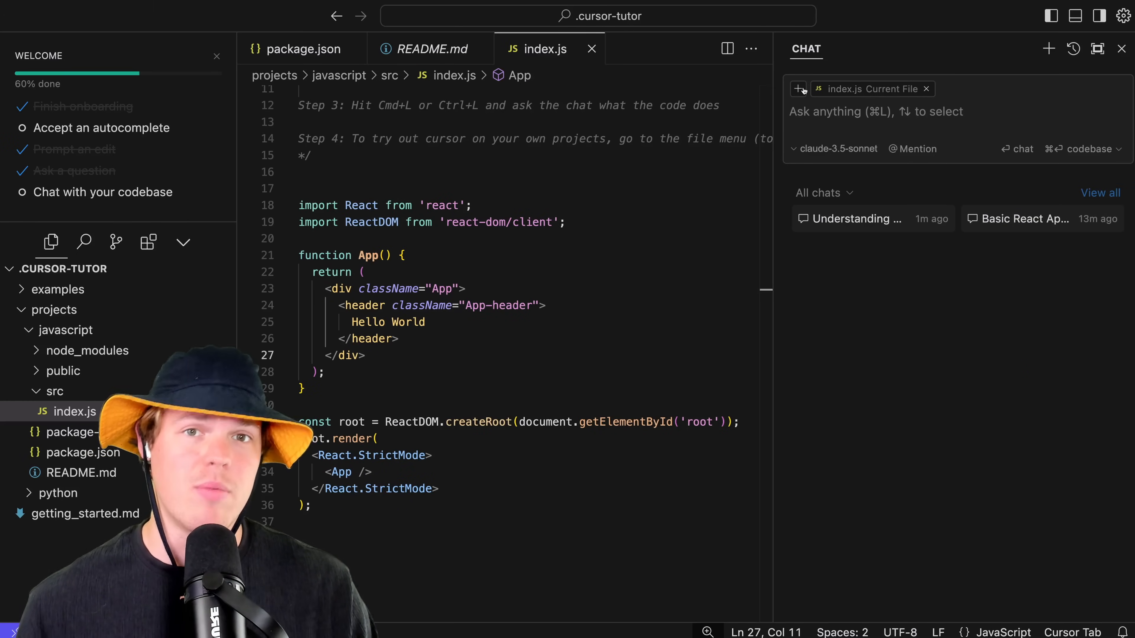
click(798, 88)
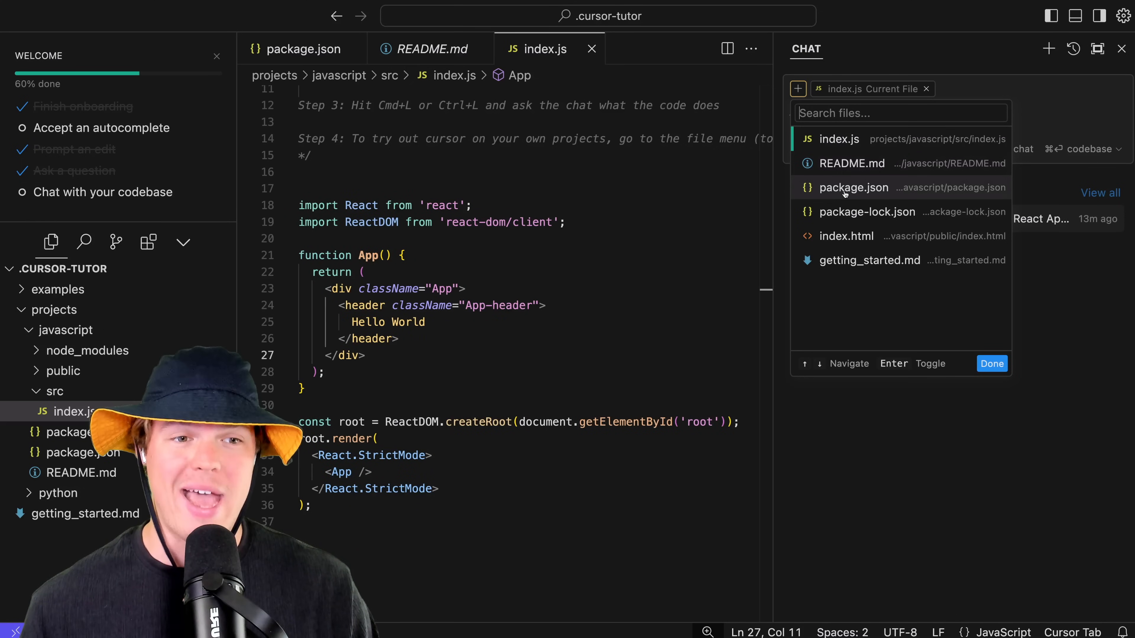
mouse_move(852, 163)
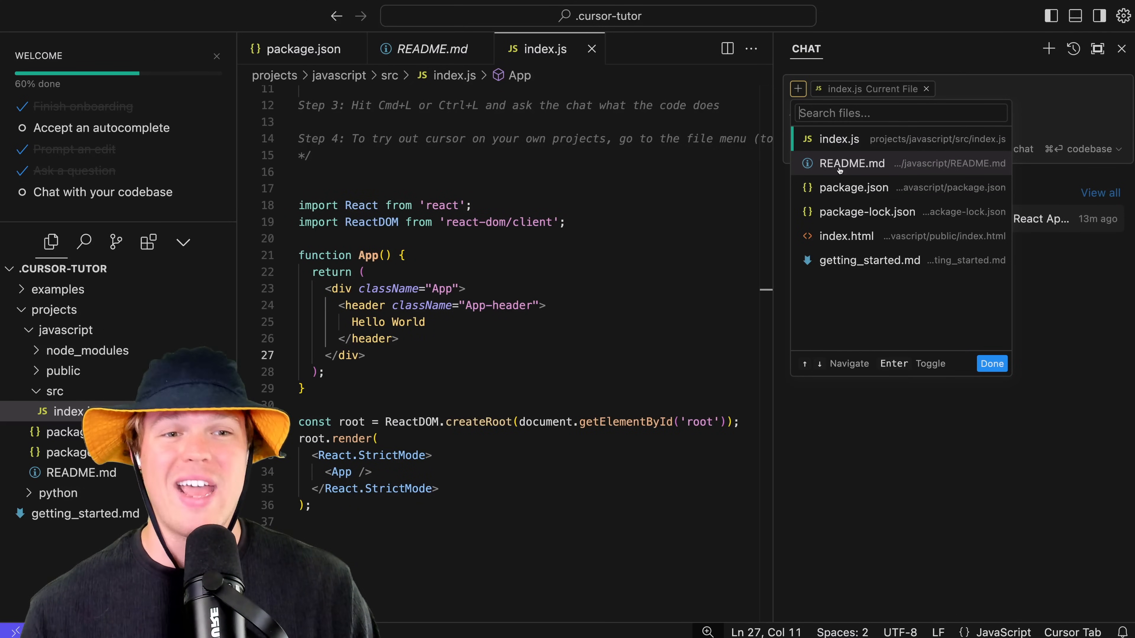
click(851, 163)
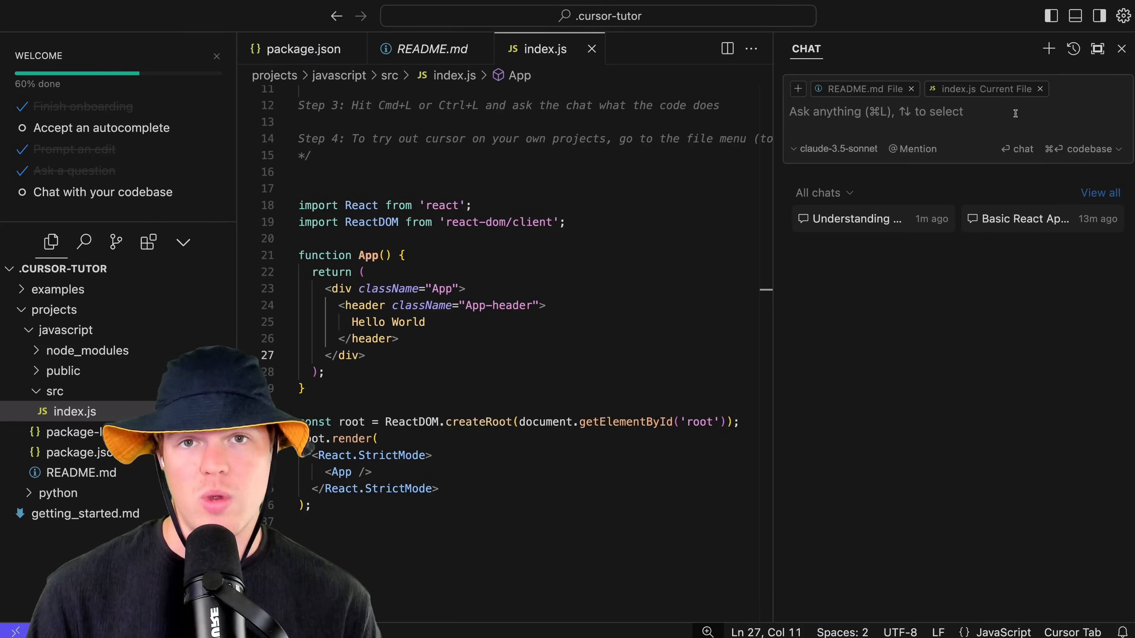
Glance at README.md, ask what the readme says and what the header text is, then close the chat sidebar.
click(81, 473)
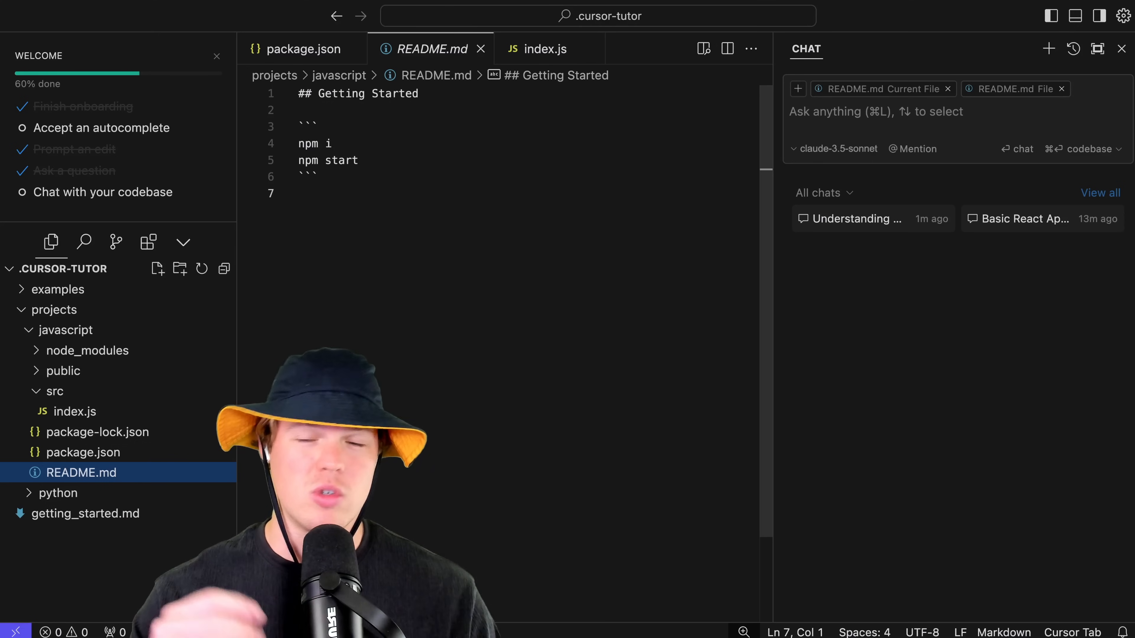
click(545, 48)
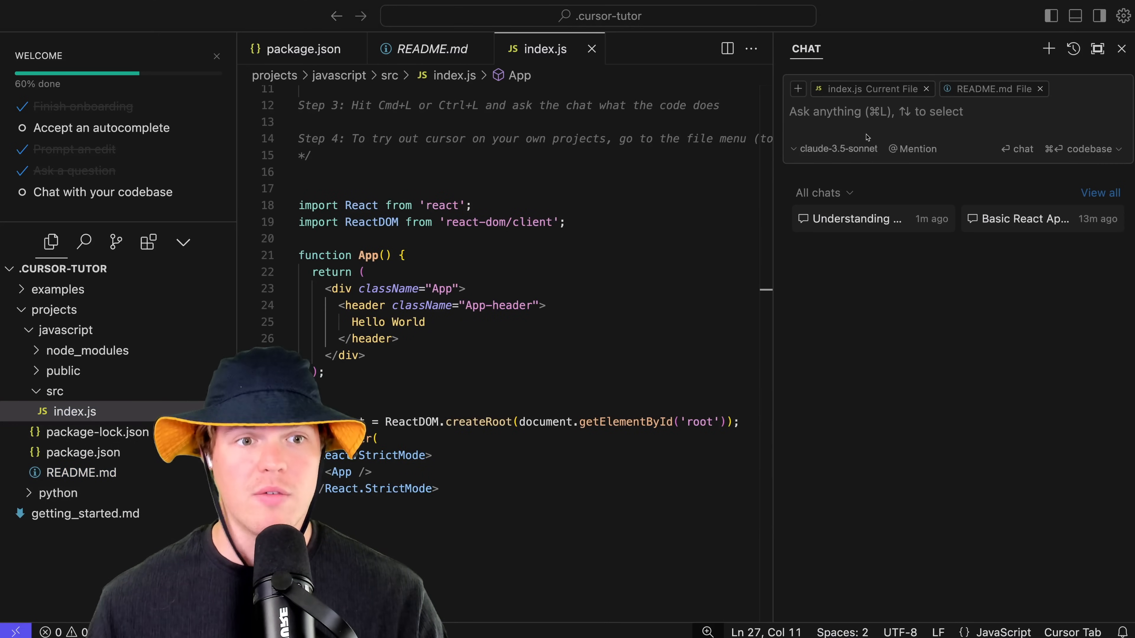
text(Ou)
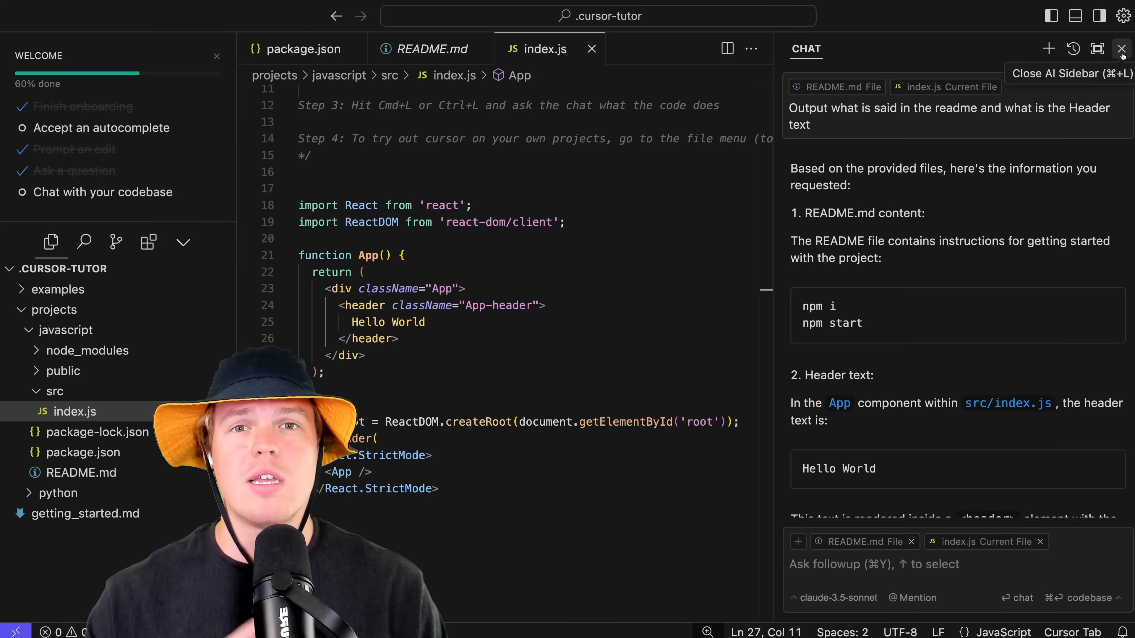
click(1121, 48)
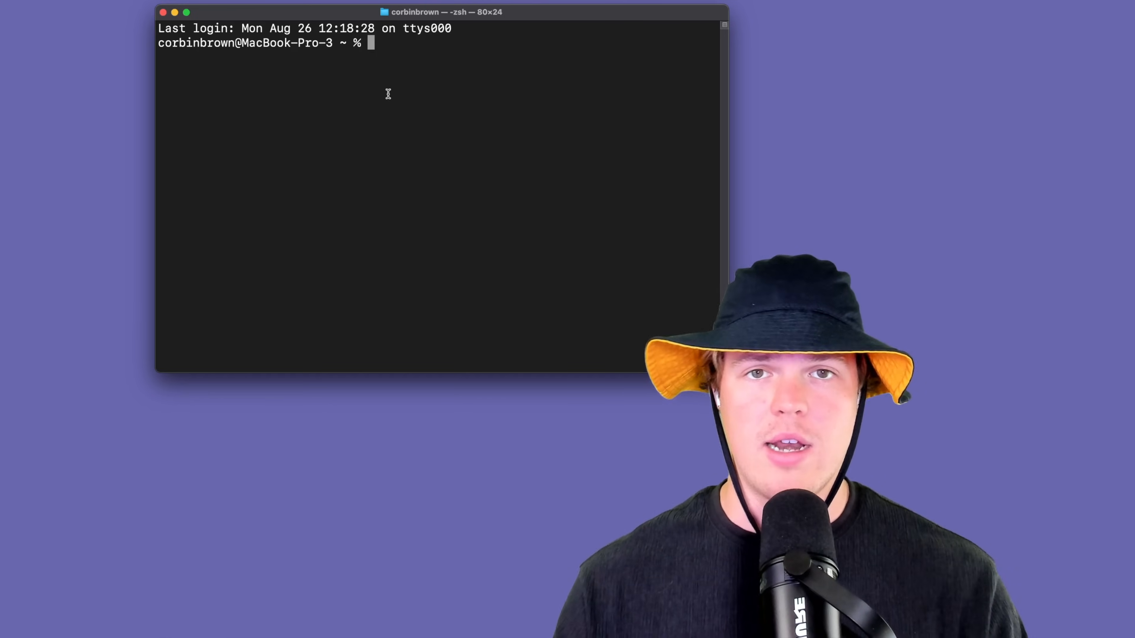
Run npm i to install the packages, then pwd to check the current folder.
text(npm)
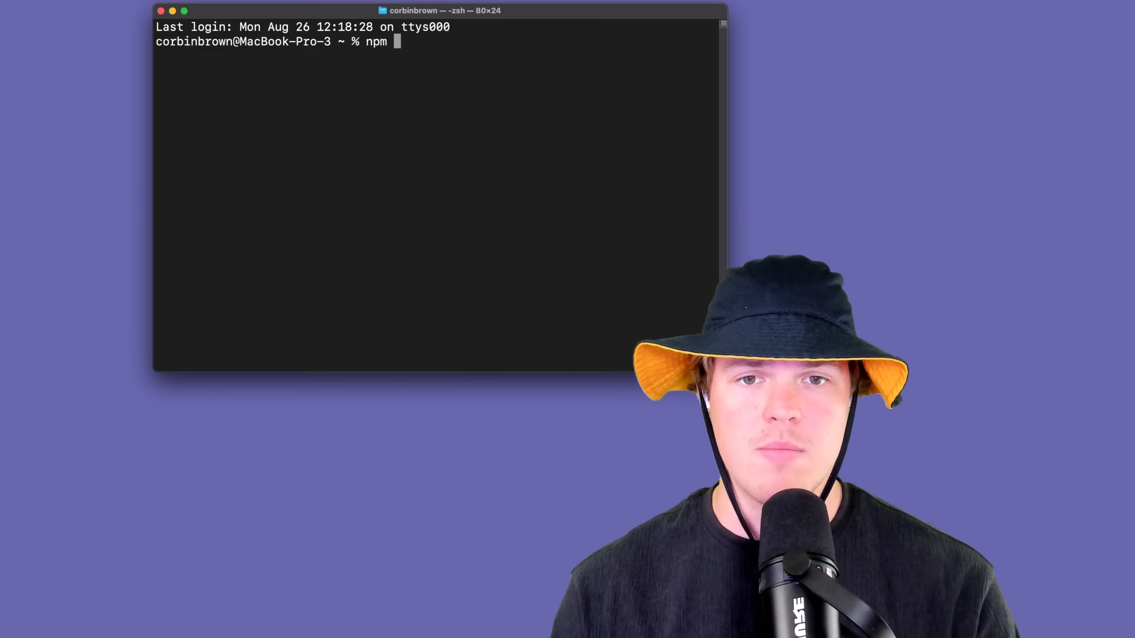
key(Return)
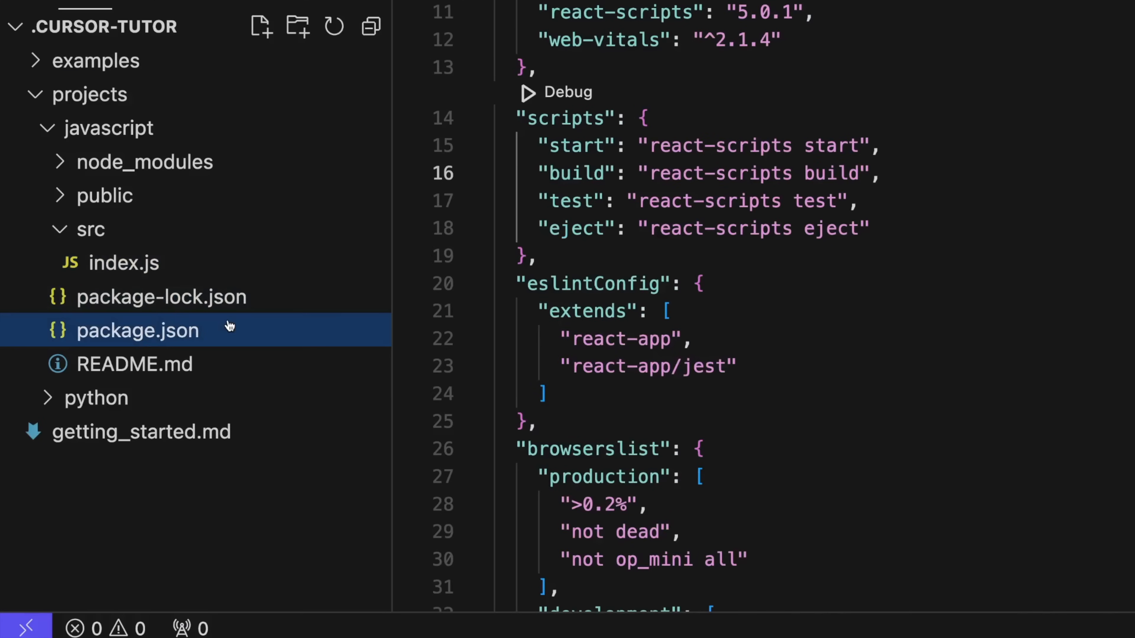
mouse_move(232, 334)
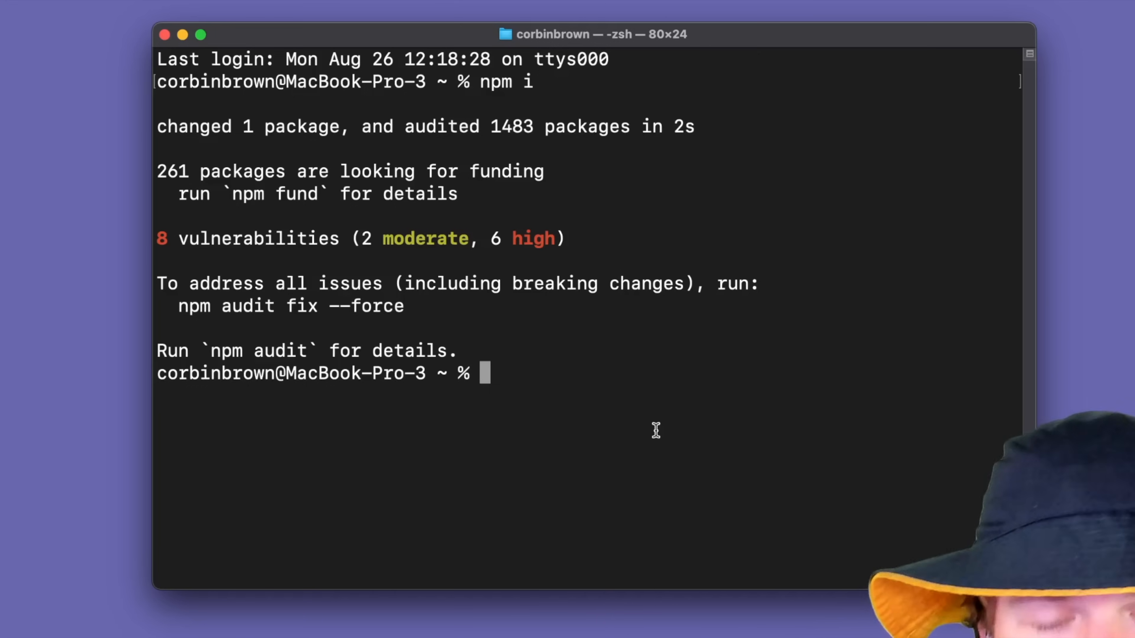
text(pwd)
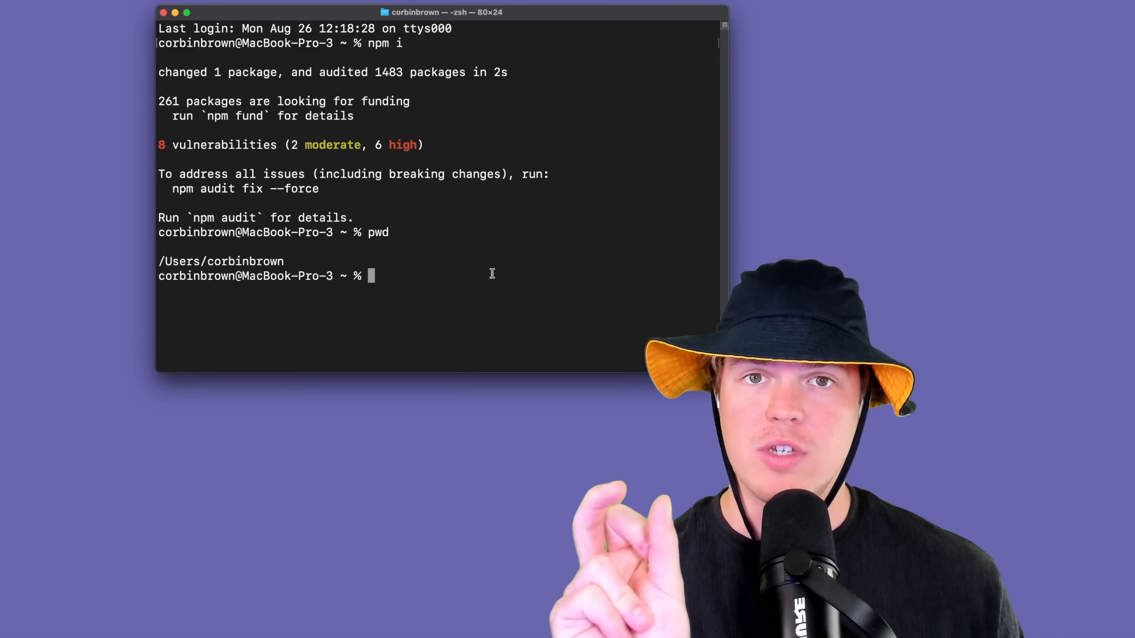
Enter a cd command into /Users/corbinbrown/.cursor-tutor projects/javascript folder.
text(cd /Users/corbinbrown/.cursor-tutor/projects/javascript)
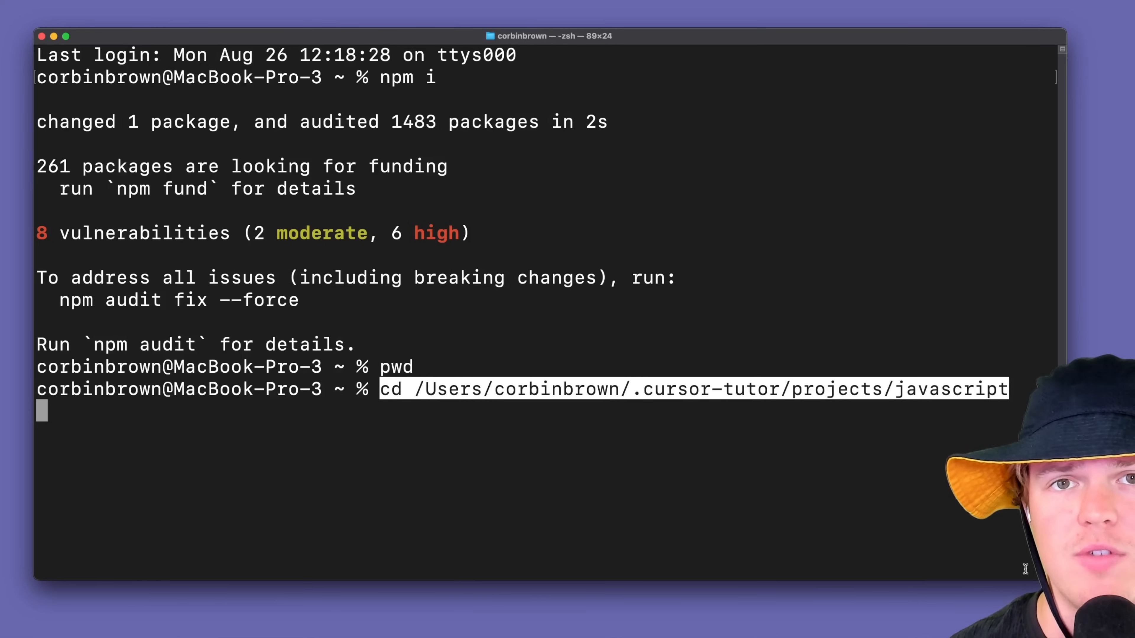
mouse_move(642, 437)
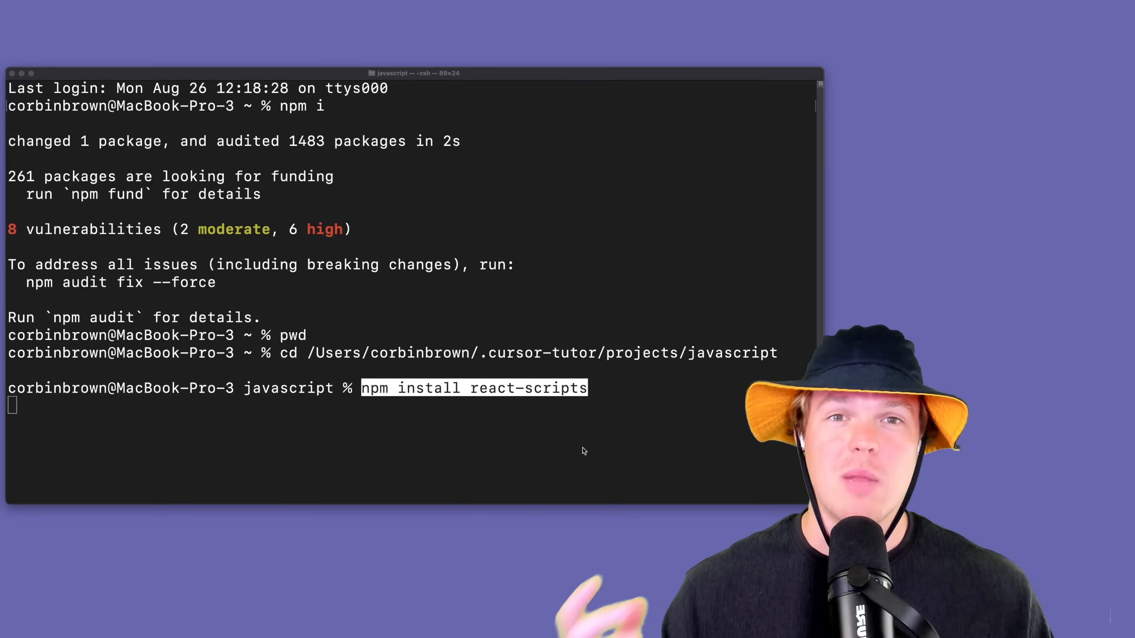
Run npx react-scripts start so the Hello World app serves at localhost:3000.
text(npx react-scripts start)
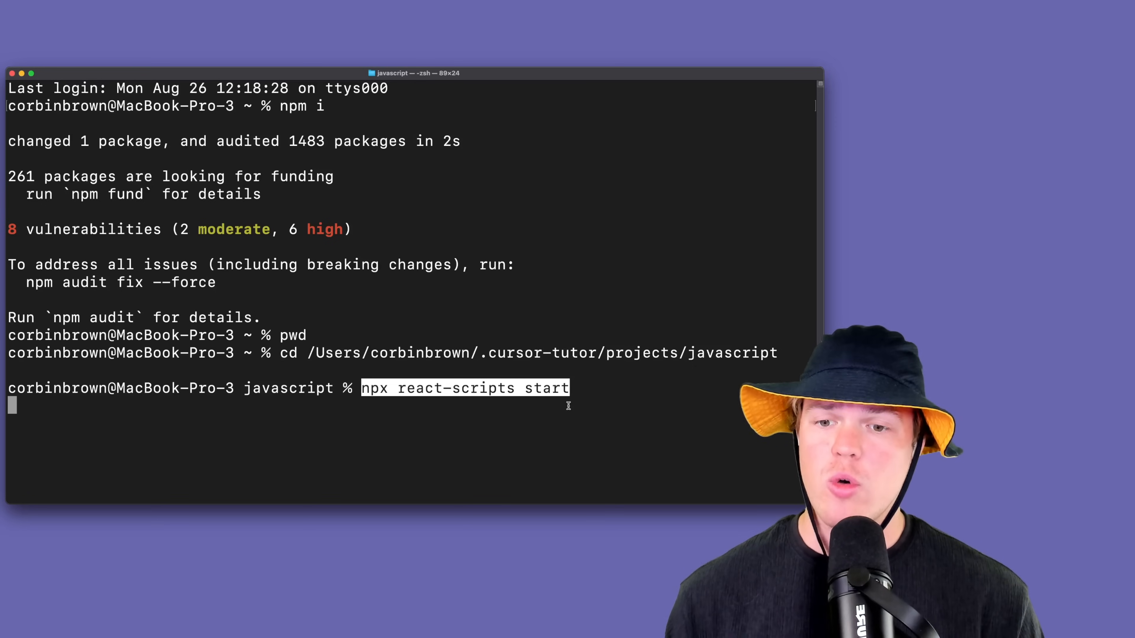
mouse_move(670, 315)
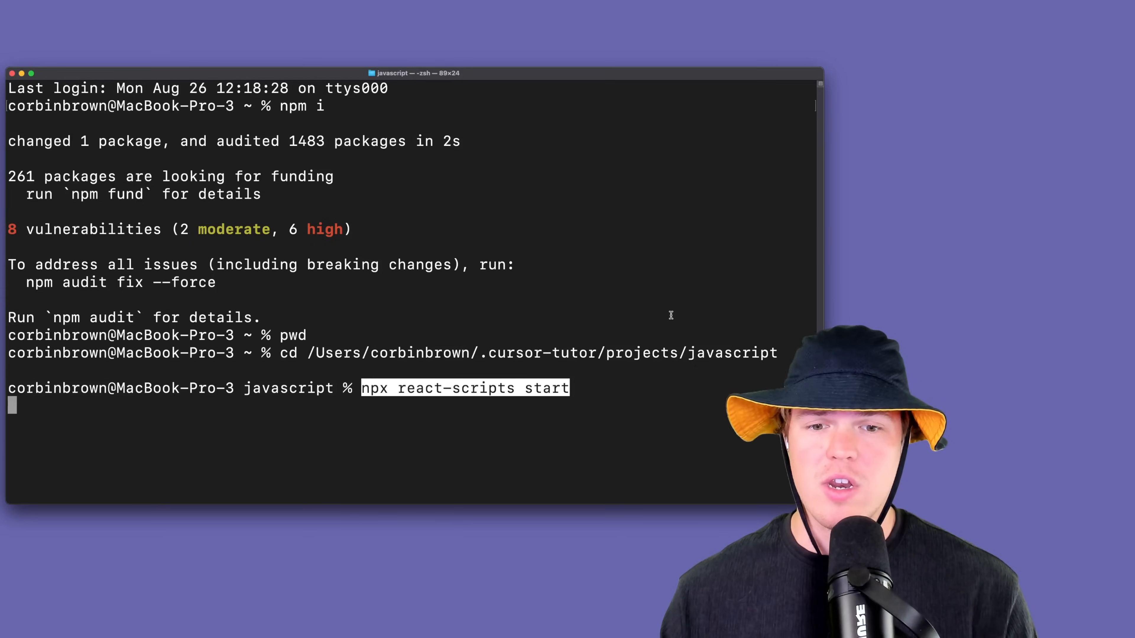
mouse_move(183, 377)
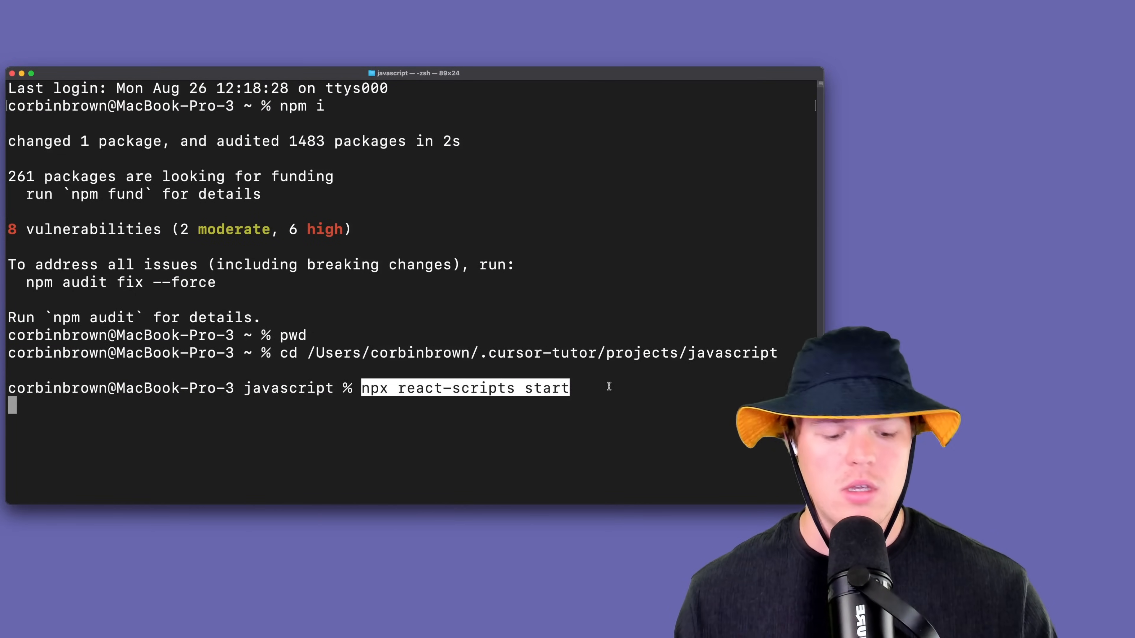
key(Return)
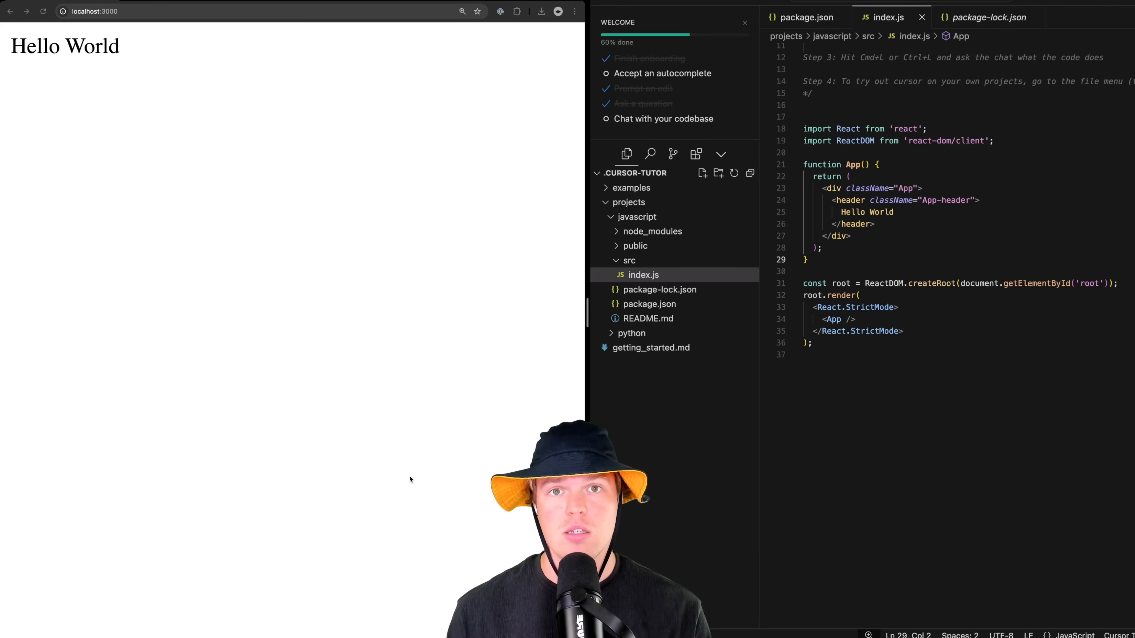
Select the app code in index.js and bring up the inline Cmd+K edit prompt.
click(927, 213)
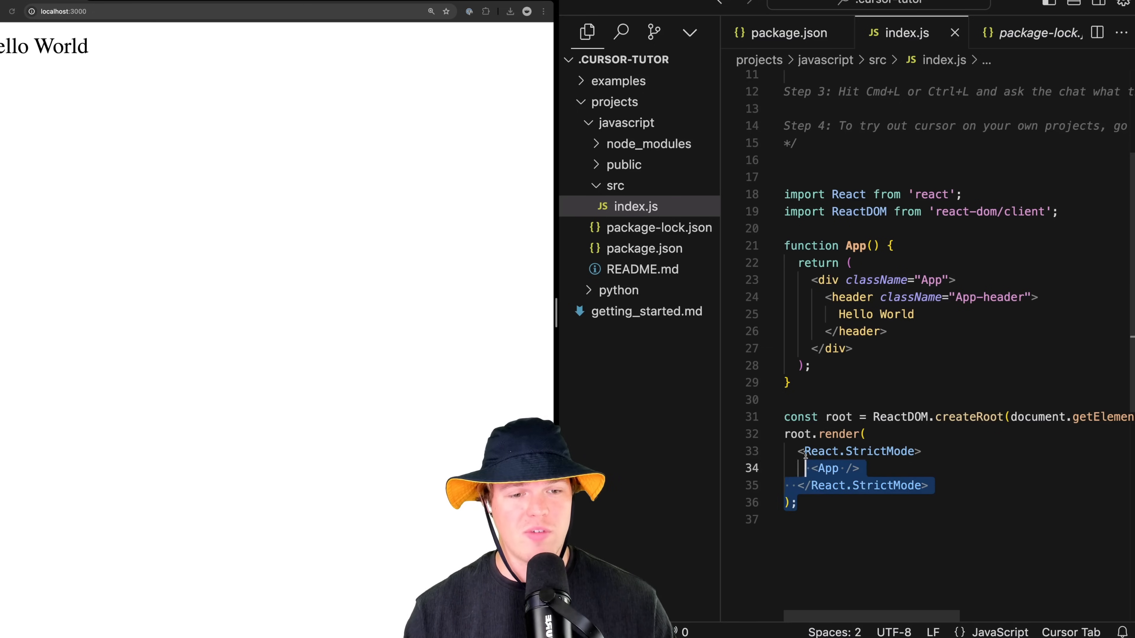
key(cmd+k)
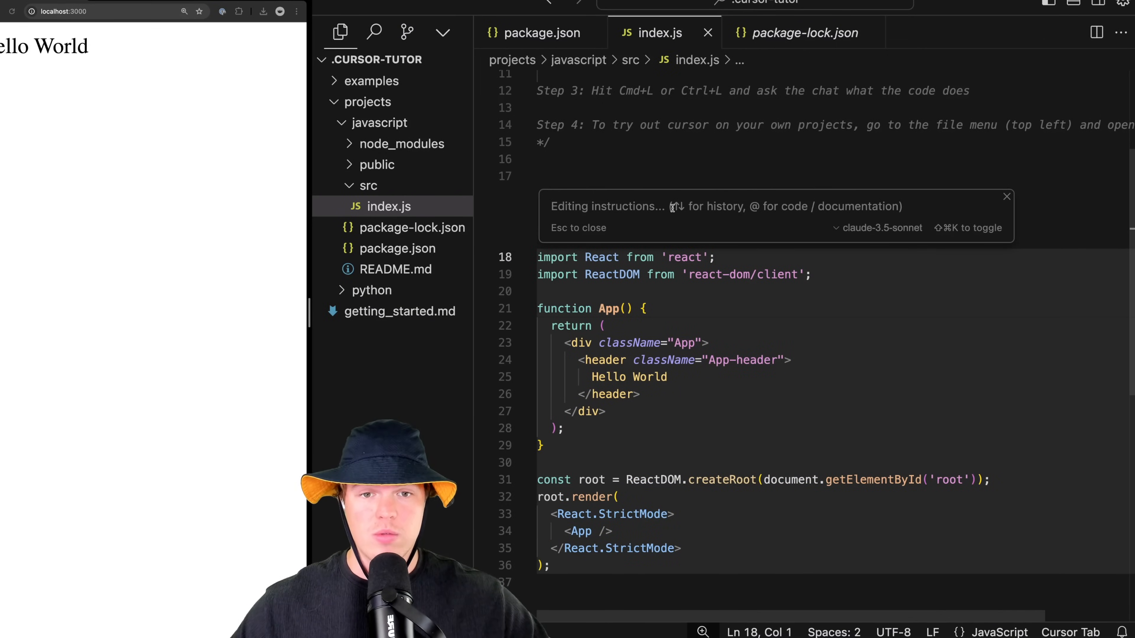
text(center Hello World, could we also add a button under it in colom format saying that was easy, make it round rectangle, when I click it shows text saying subsribe... maybe?)
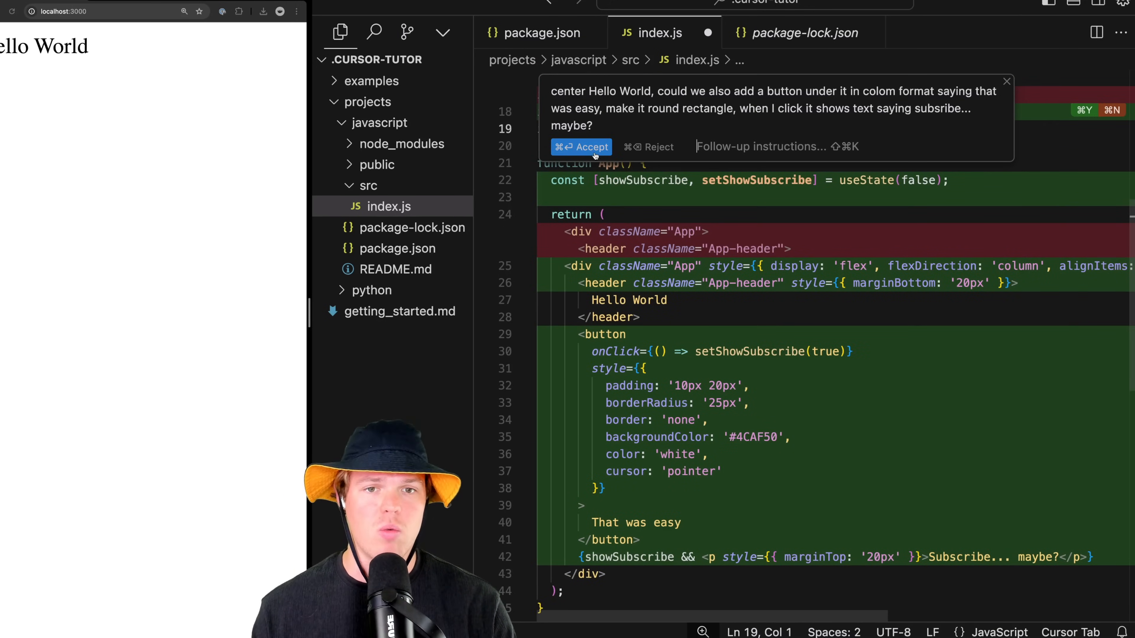
click(581, 146)
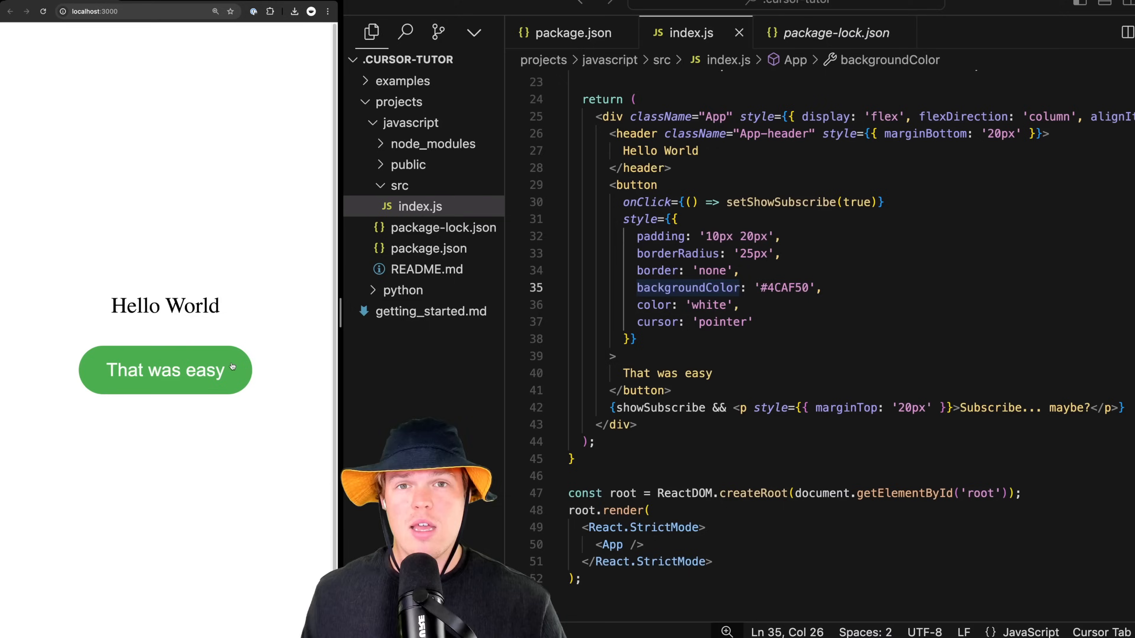
click(165, 369)
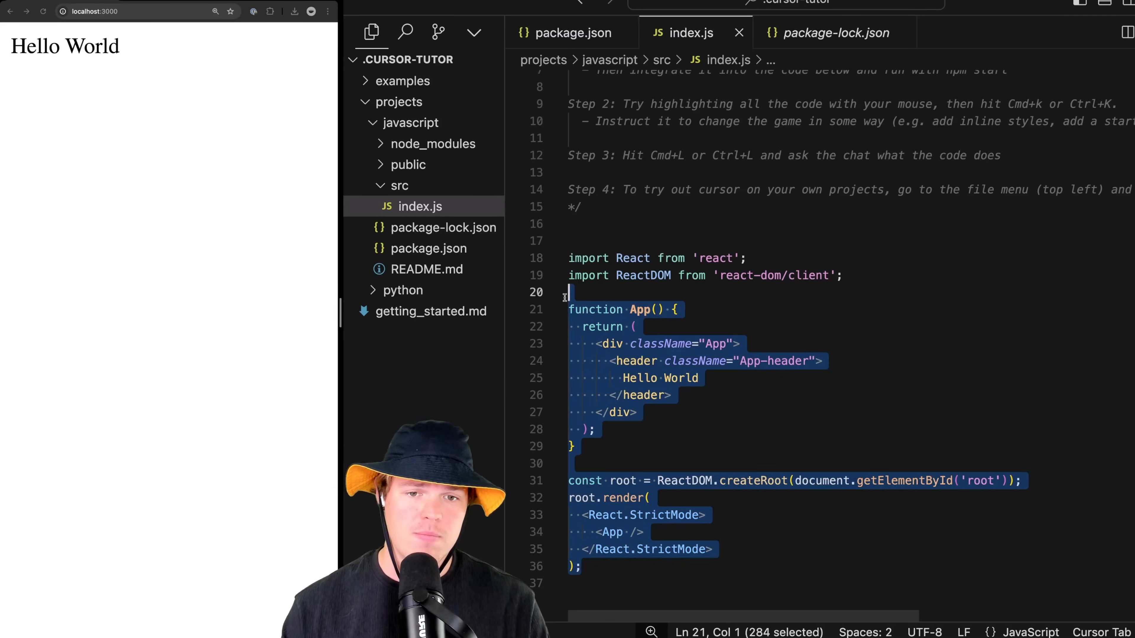
Use Cmd+K to have AI rewrite index.js as a Chrome-style 8-bit Dino Runner side-scroller with score, and accept it.
key(Cmd+k)
text(Ok do you know when you cant connect to the internet on google chrome it does the dinasour game where you jump of cactus, like a side scroller game, with high score, make all the designes with 8 bit)
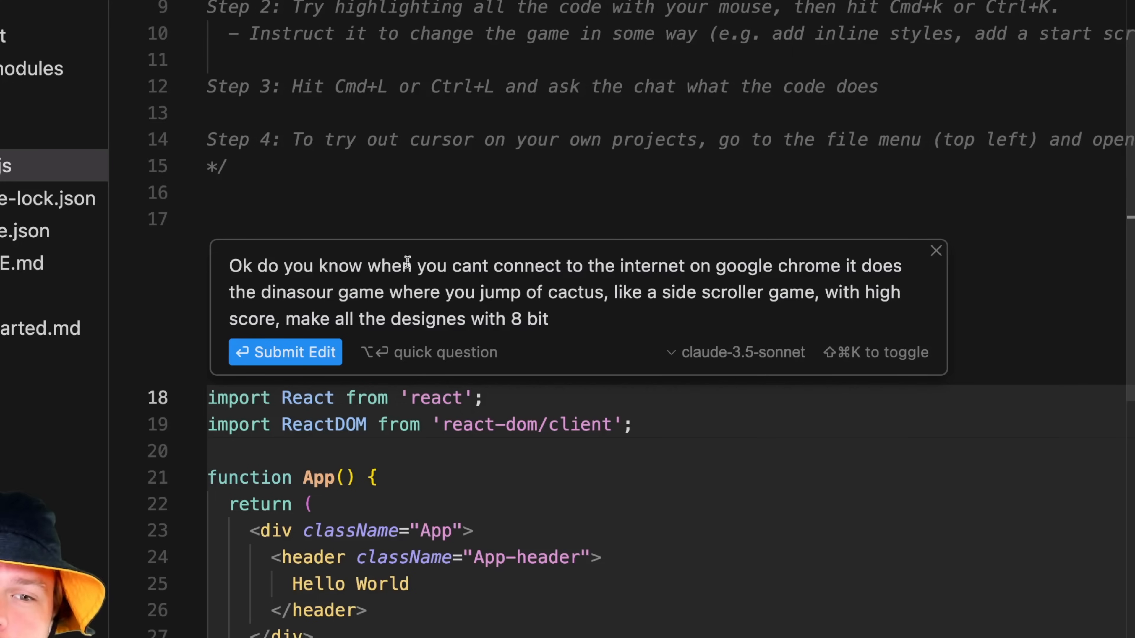
mouse_move(641, 344)
text(ver)
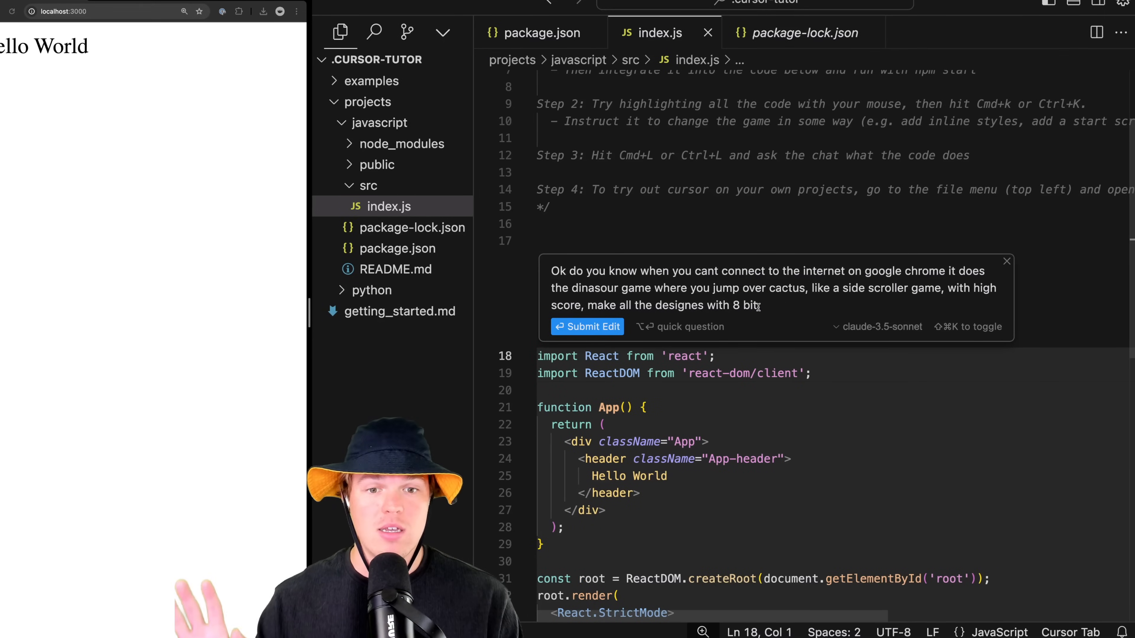
click(587, 327)
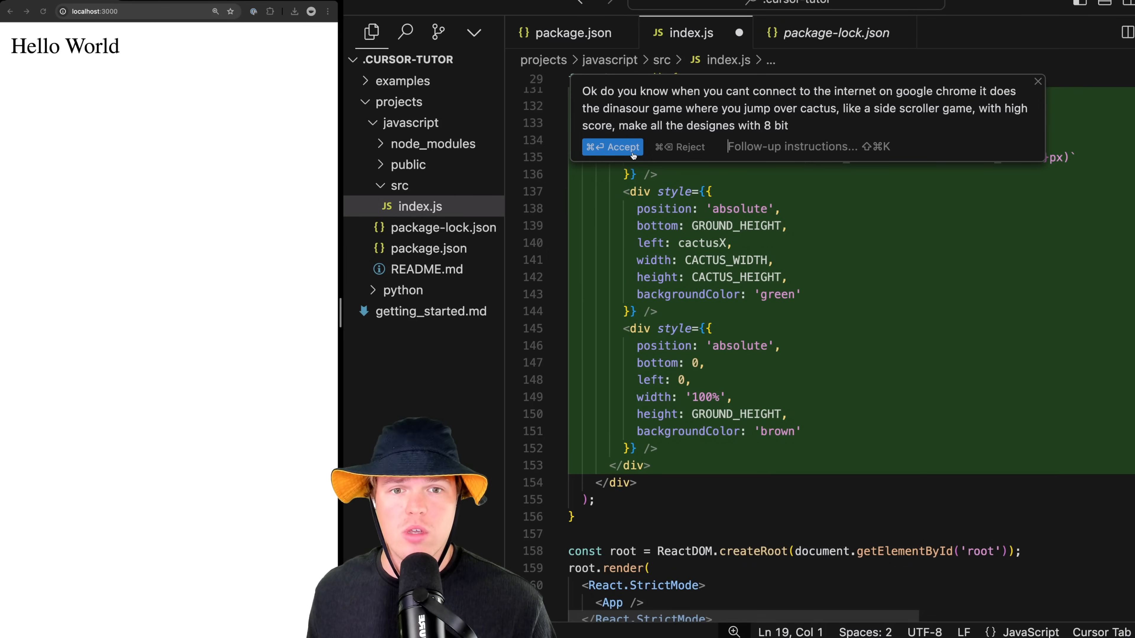
click(612, 146)
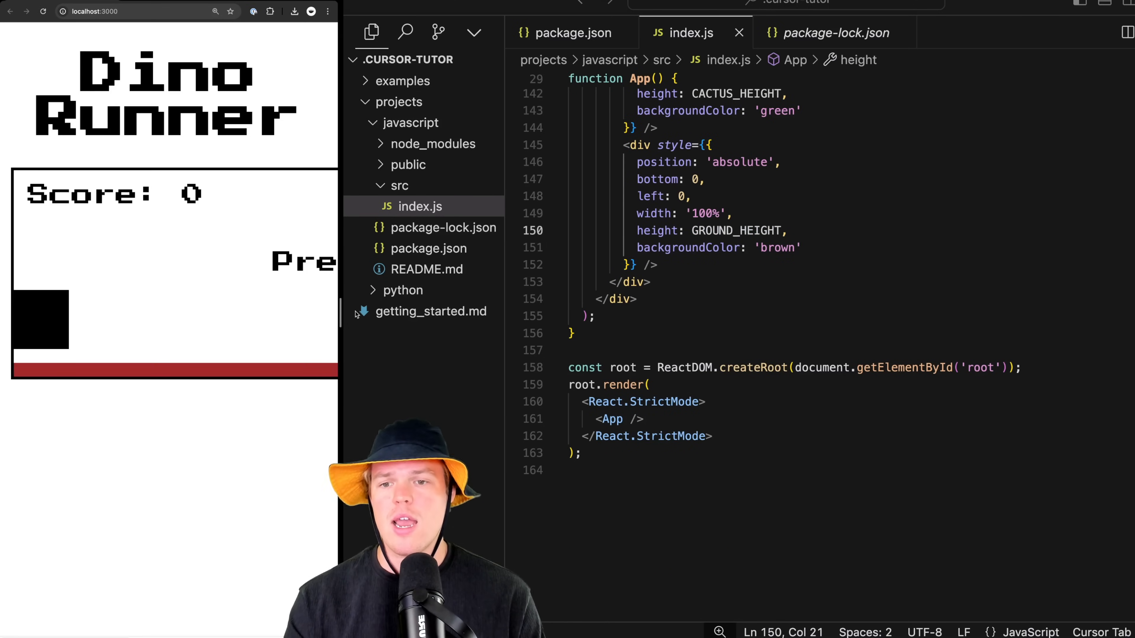